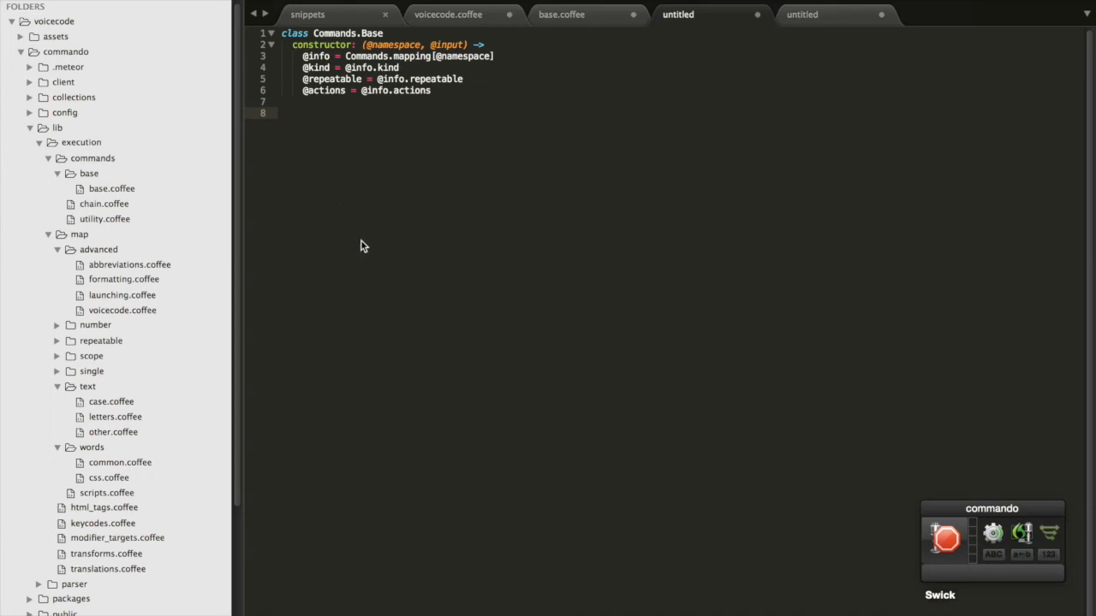
{"action": "mouse_move", "coordinate": [384, 214]}
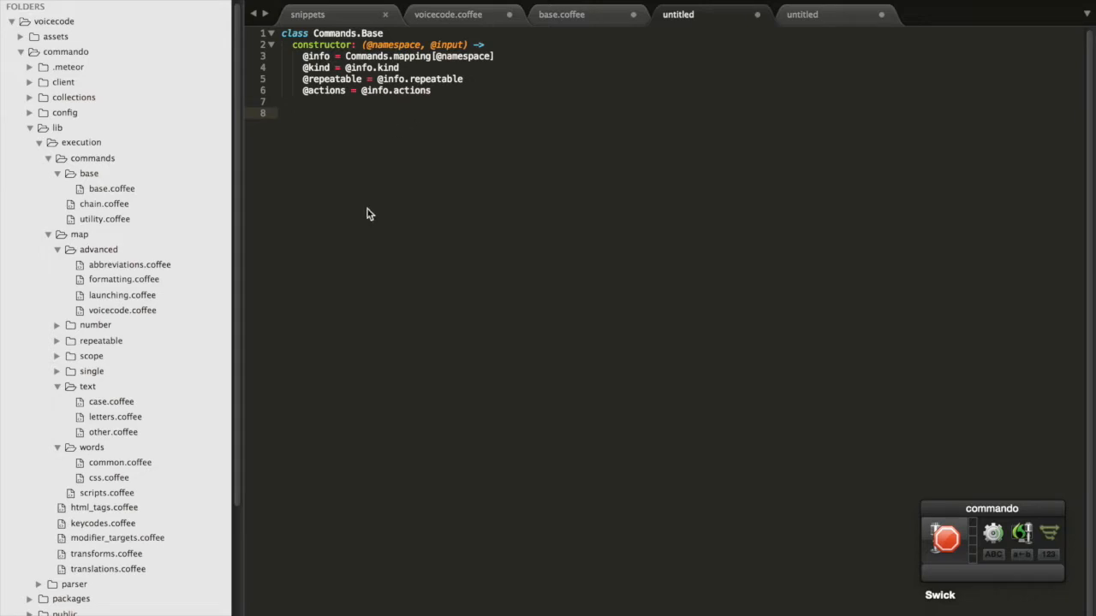
{"action": "mouse_move", "coordinate": [421, 250]}
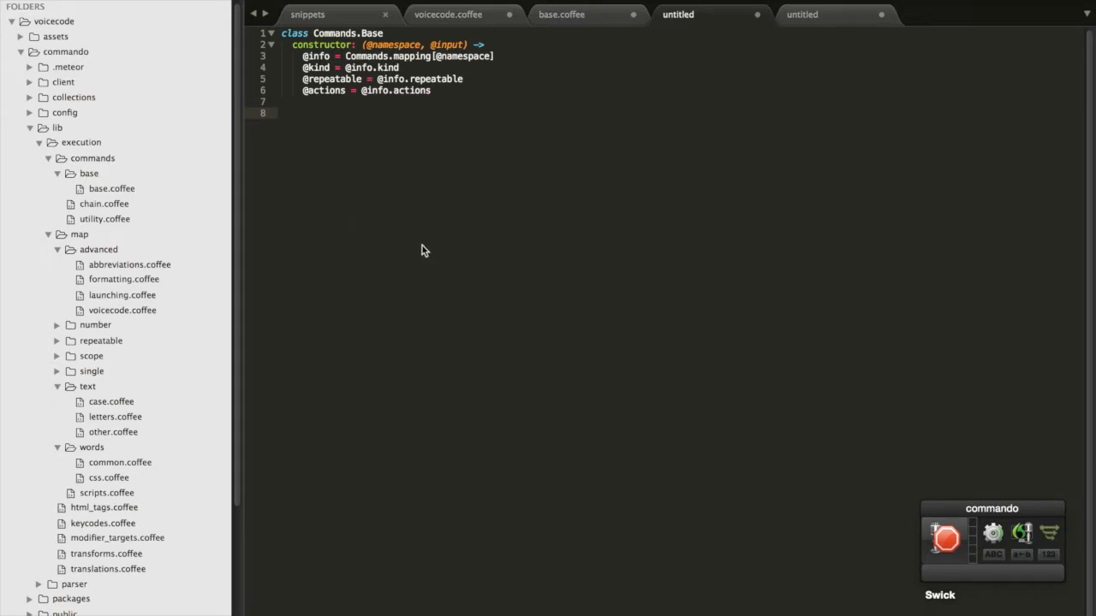
{"action": "mouse_move", "coordinate": [363, 163]}
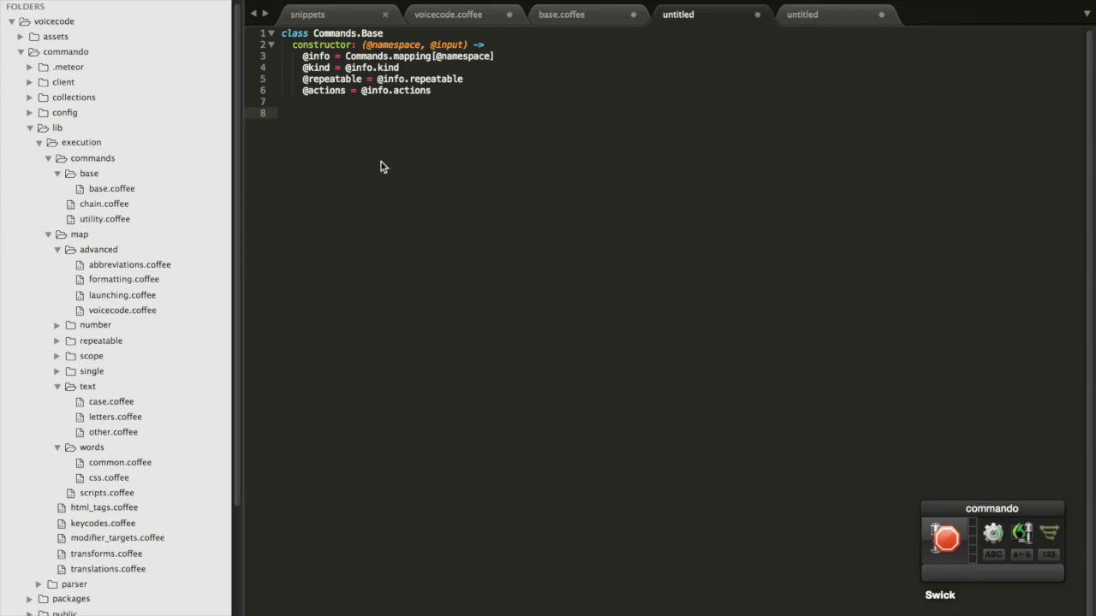
{"action": "mouse_move", "coordinate": [373, 178]}
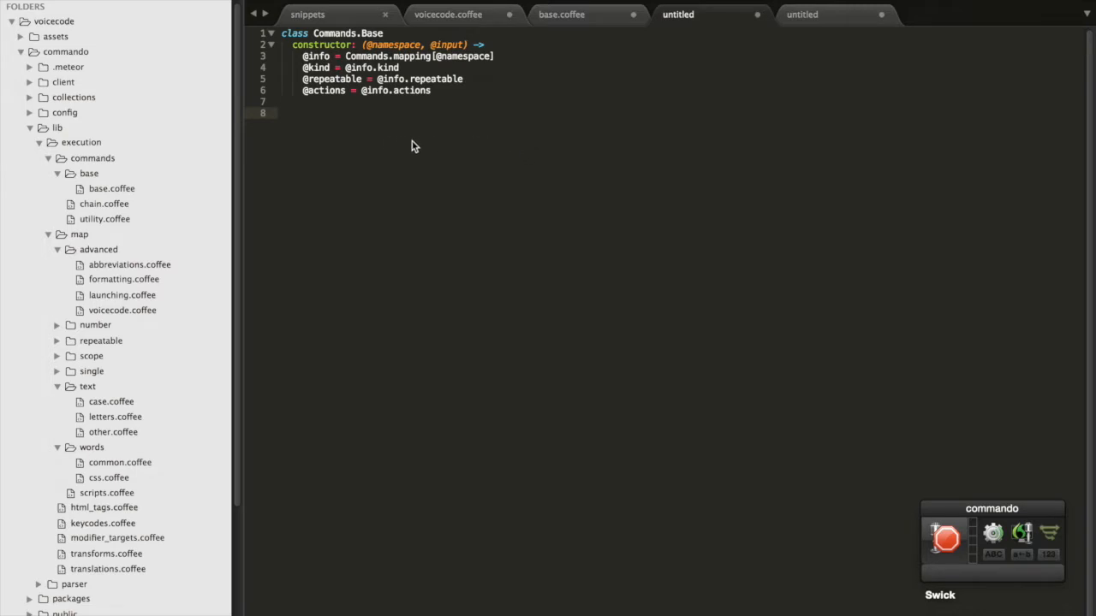
{"action": "mouse_move", "coordinate": [400, 134]}
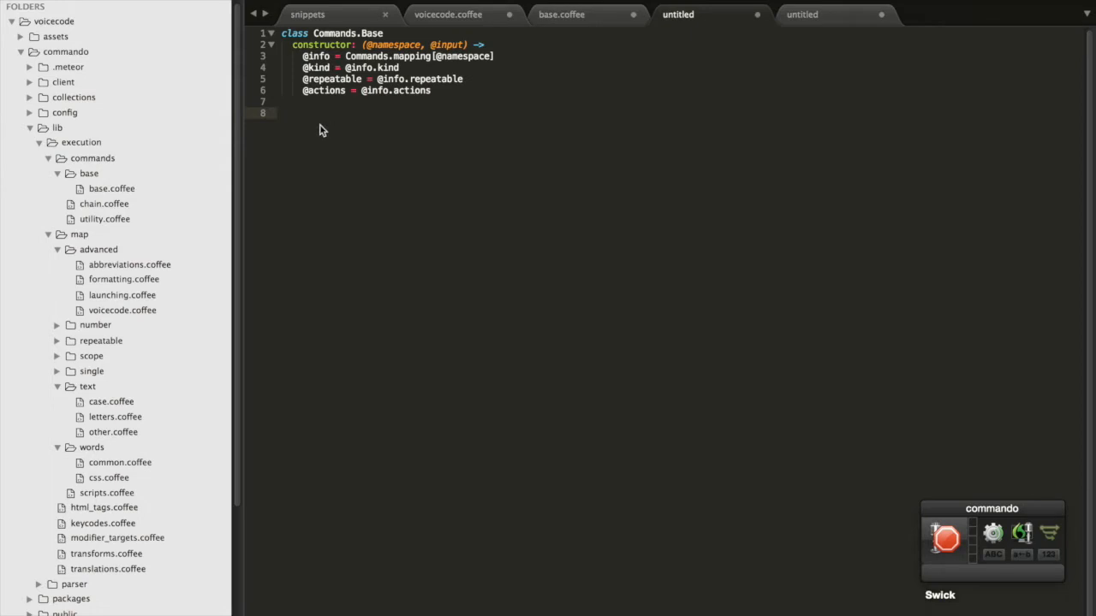
{"action": "mouse_move", "coordinate": [312, 119]}
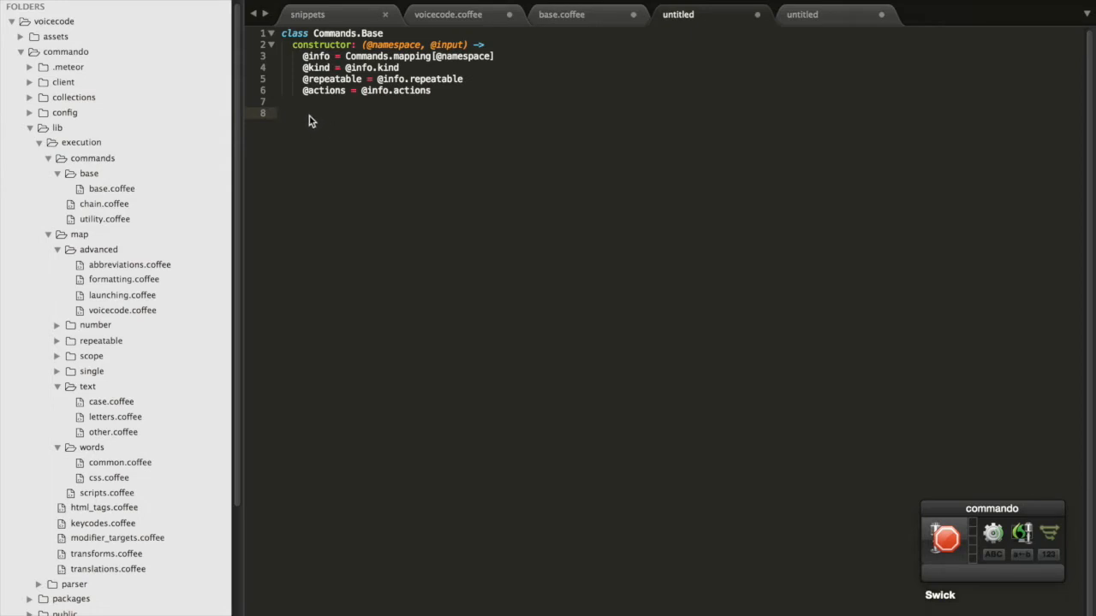
{"action": "mouse_move", "coordinate": [349, 178]}
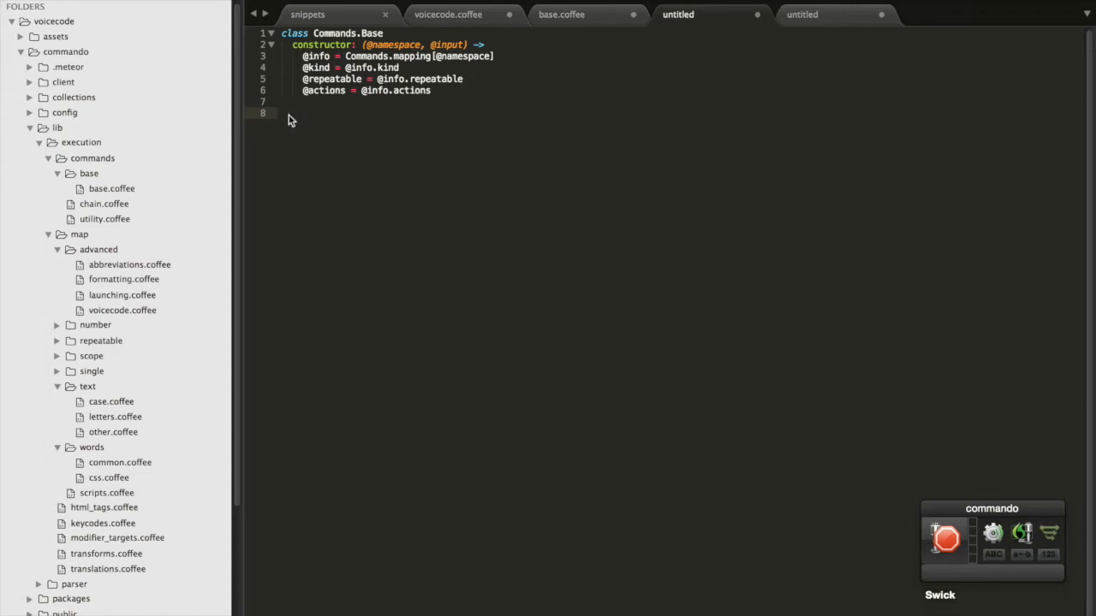
{"action": "mouse_move", "coordinate": [323, 120]}
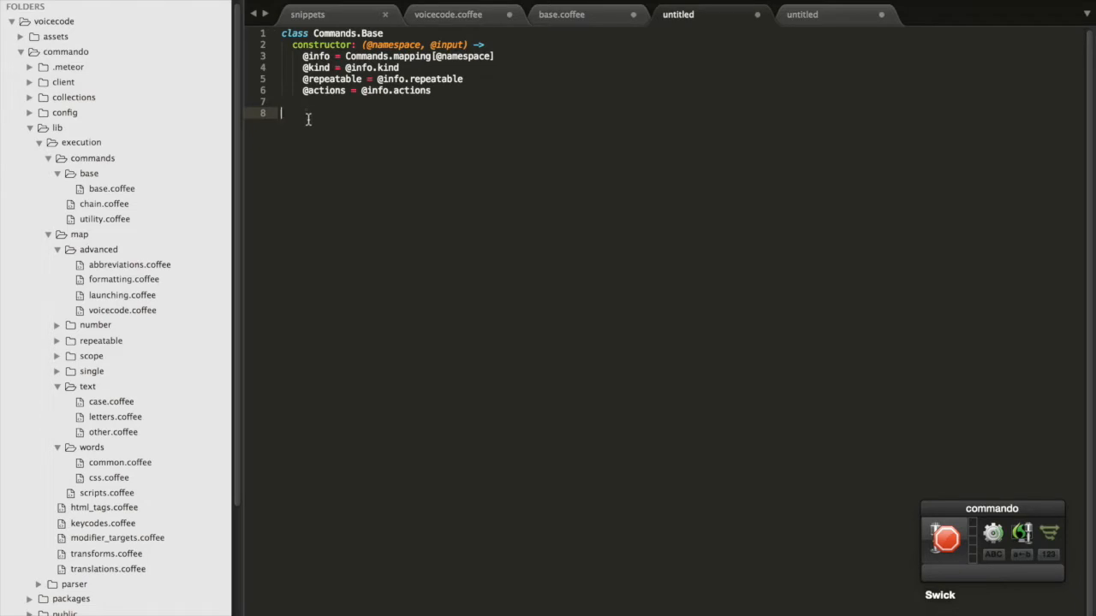
{"action": "mouse_move", "coordinate": [599, 170]}
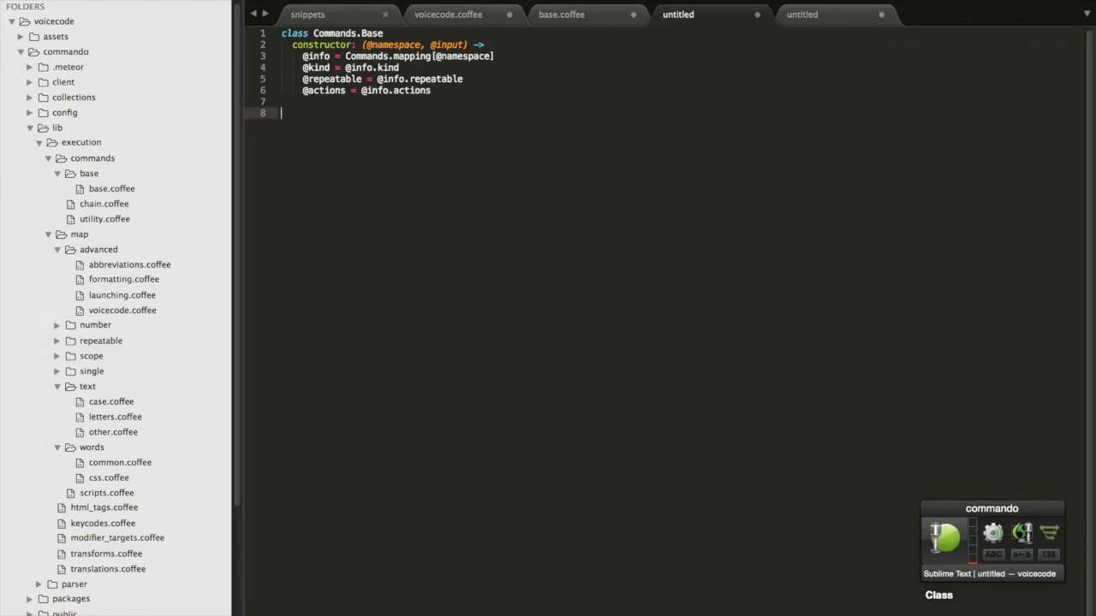
{"action": "type", "text": "class Commands.Base"}
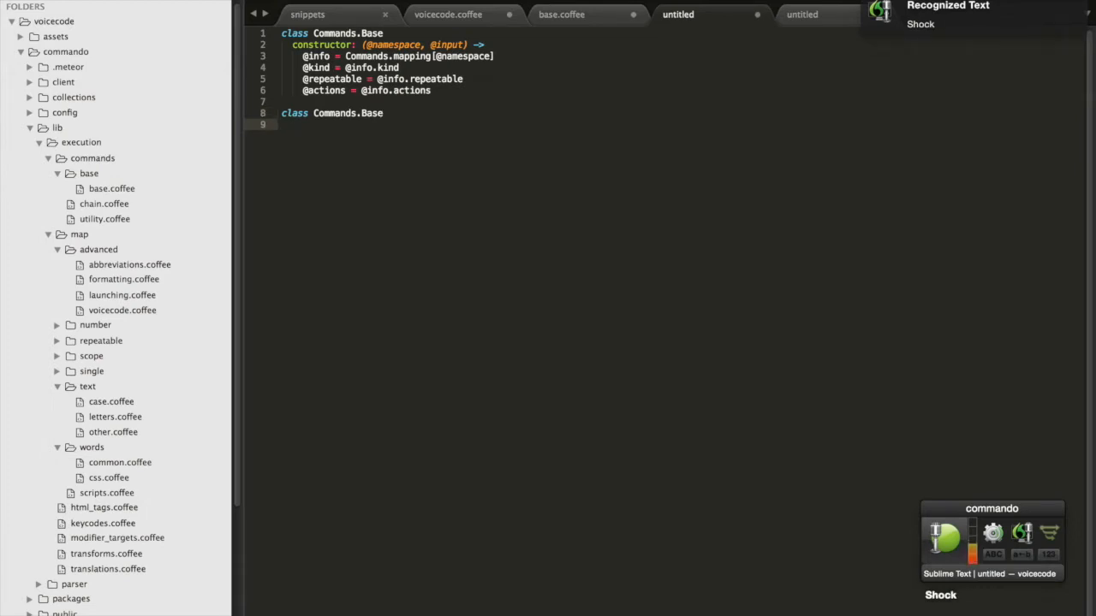
{"action": "type", "text": "constructor: ()"}
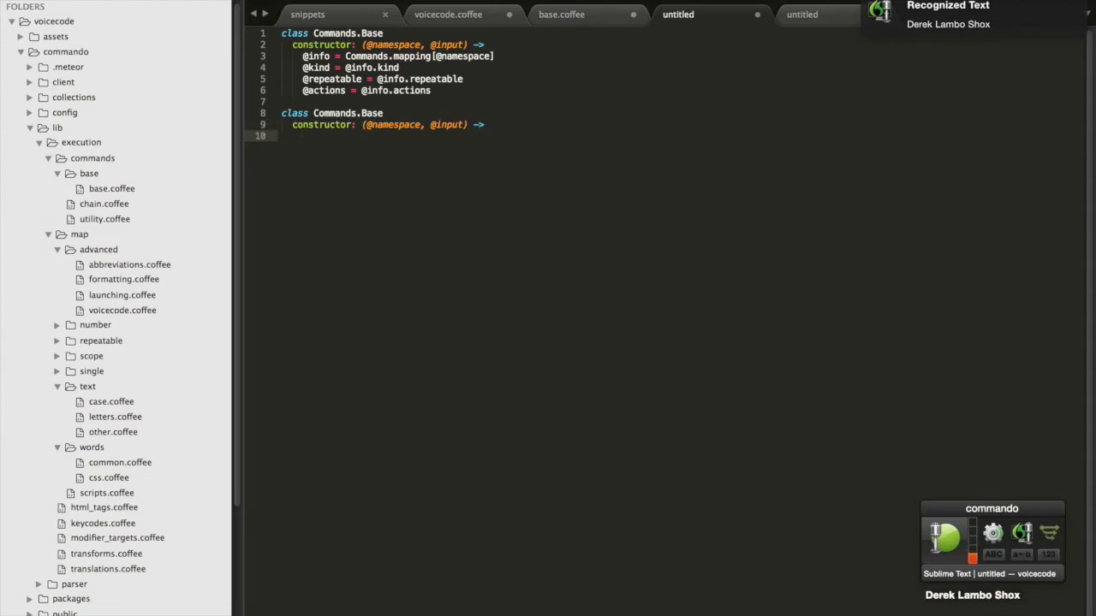
{"action": "type", "text": "@info = Commands.mapping["}
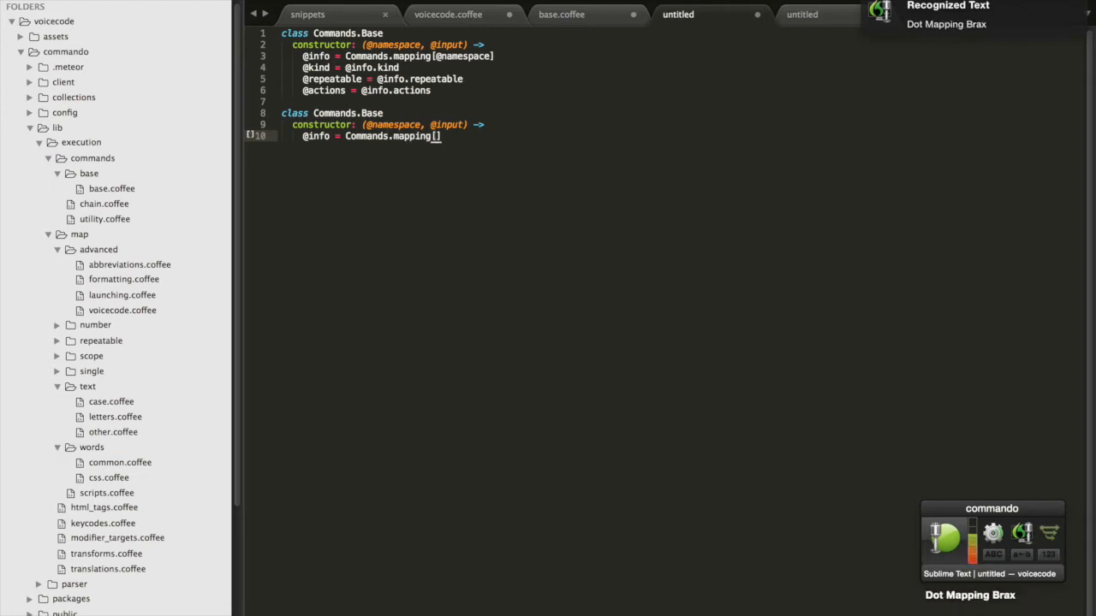
{"action": "type", "text": "@namespace"}
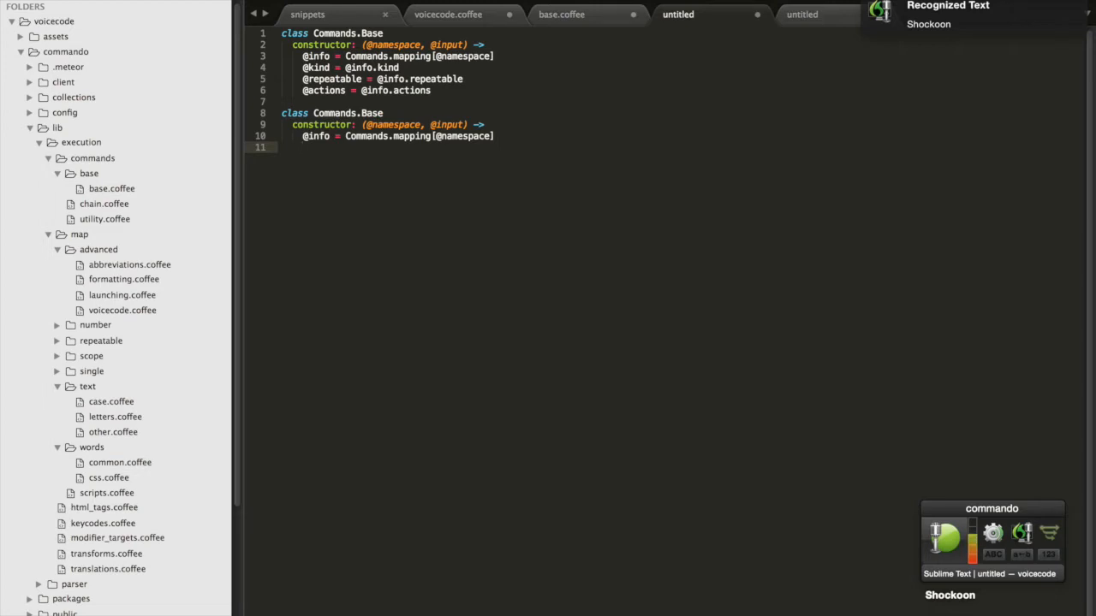
{"action": "type", "text": "@kind = @info.kind"}
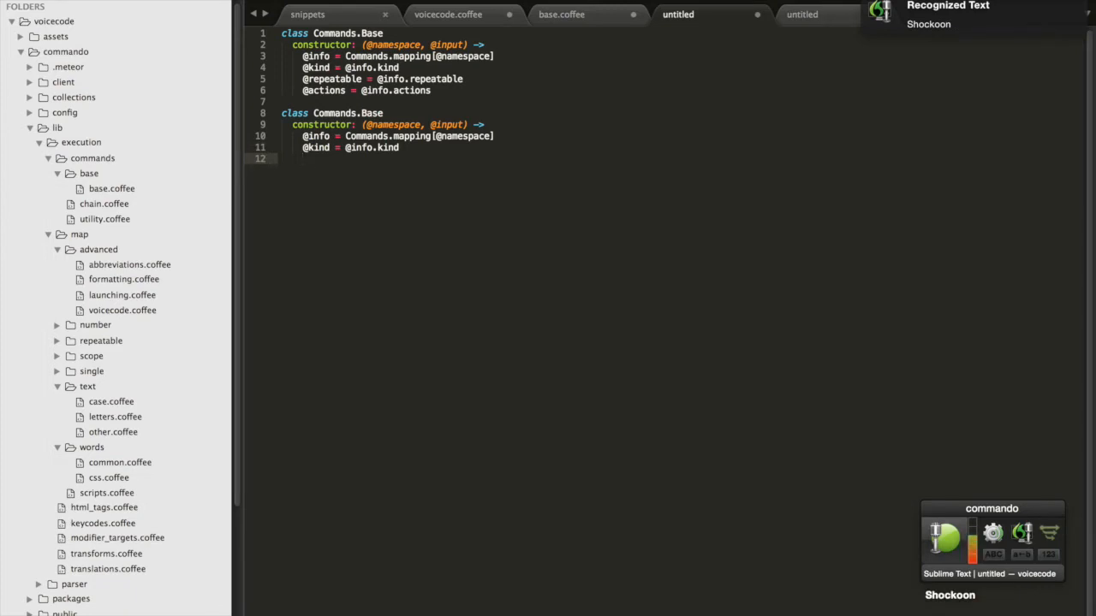
{"action": "type", "text": "@repeata"}
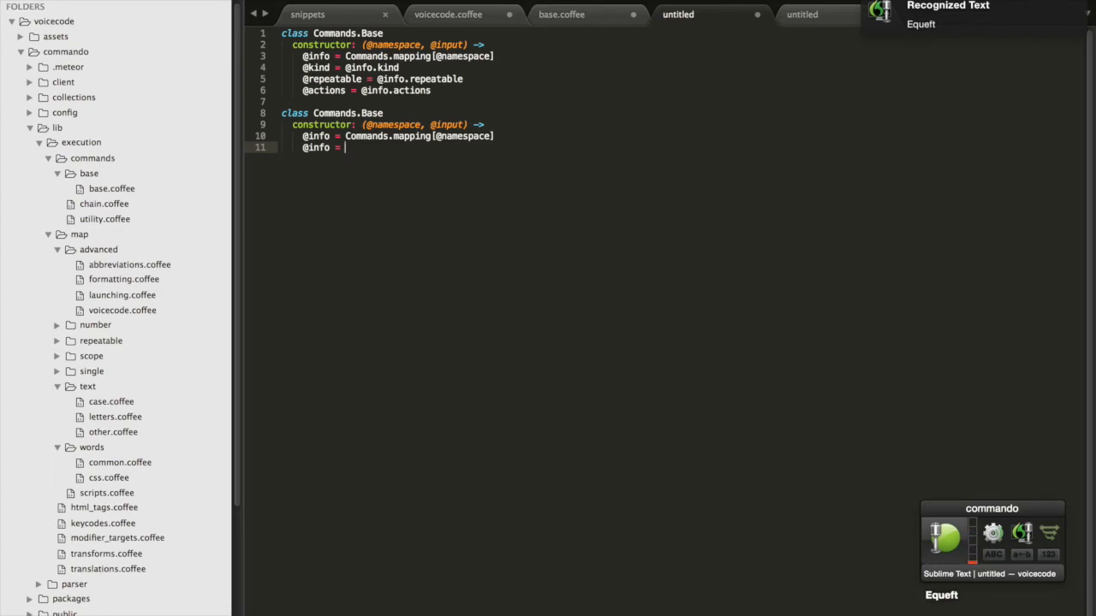
{"action": "type", "text": "Commands.mapping["}
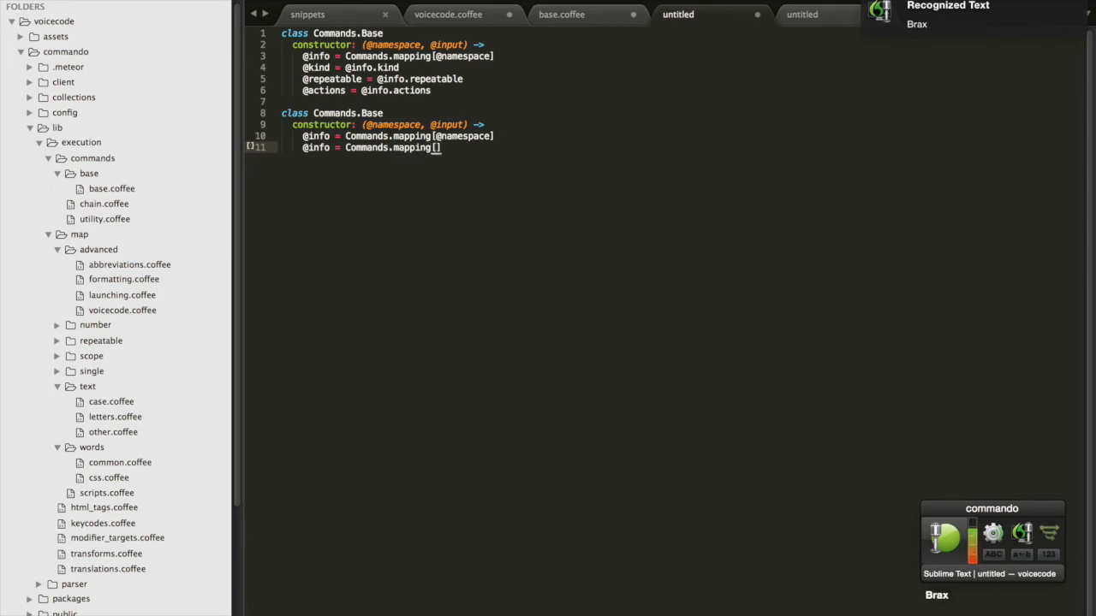
{"action": "type", "text": "@namespace"}
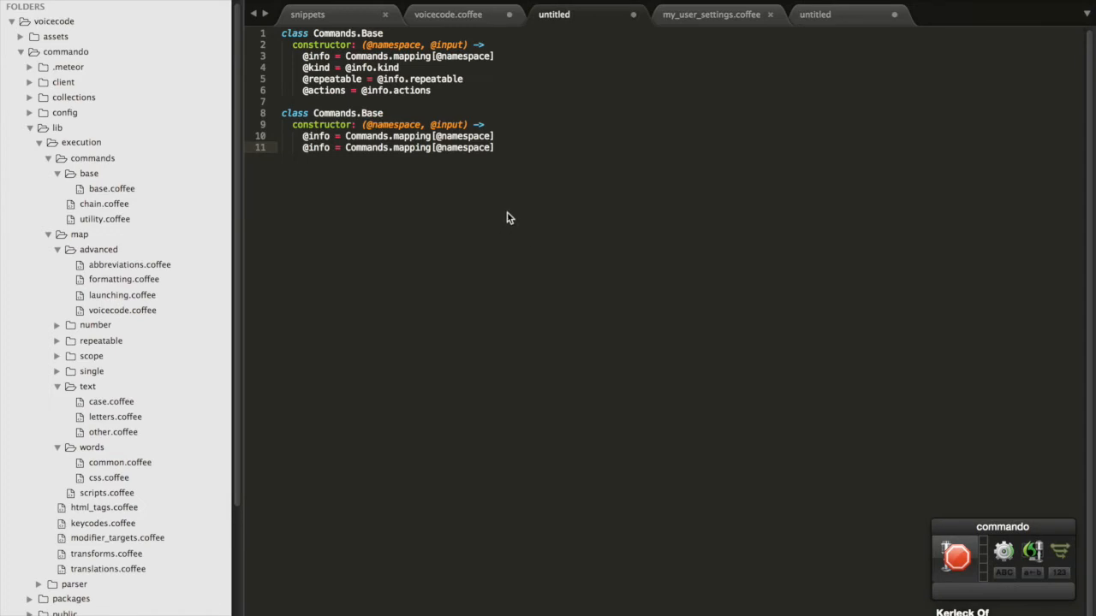
{"action": "mouse_move", "coordinate": [348, 197]}
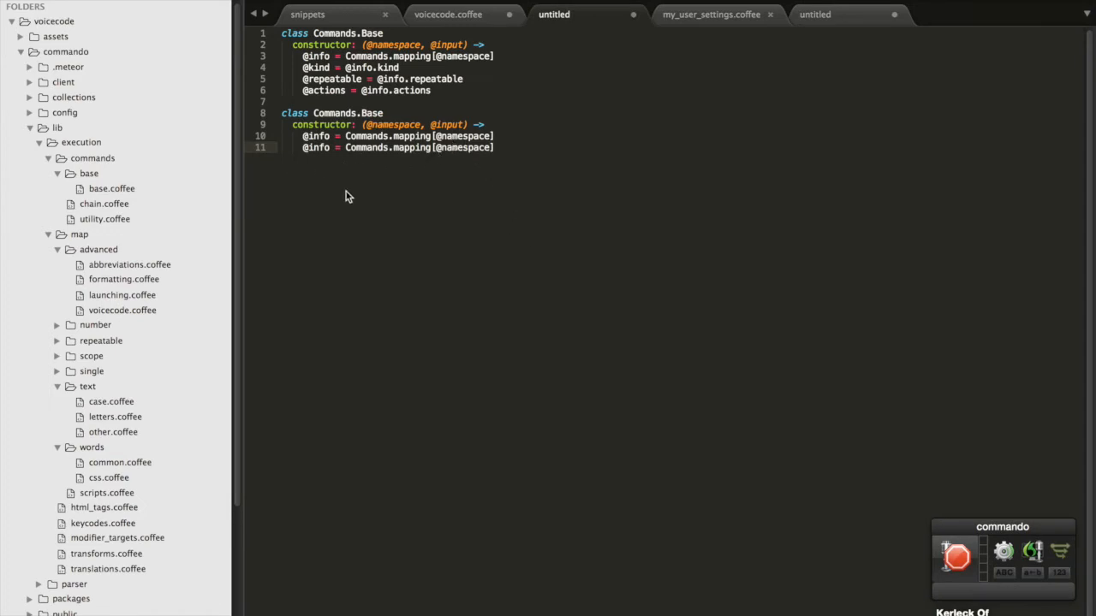
{"action": "mouse_move", "coordinate": [507, 209]}
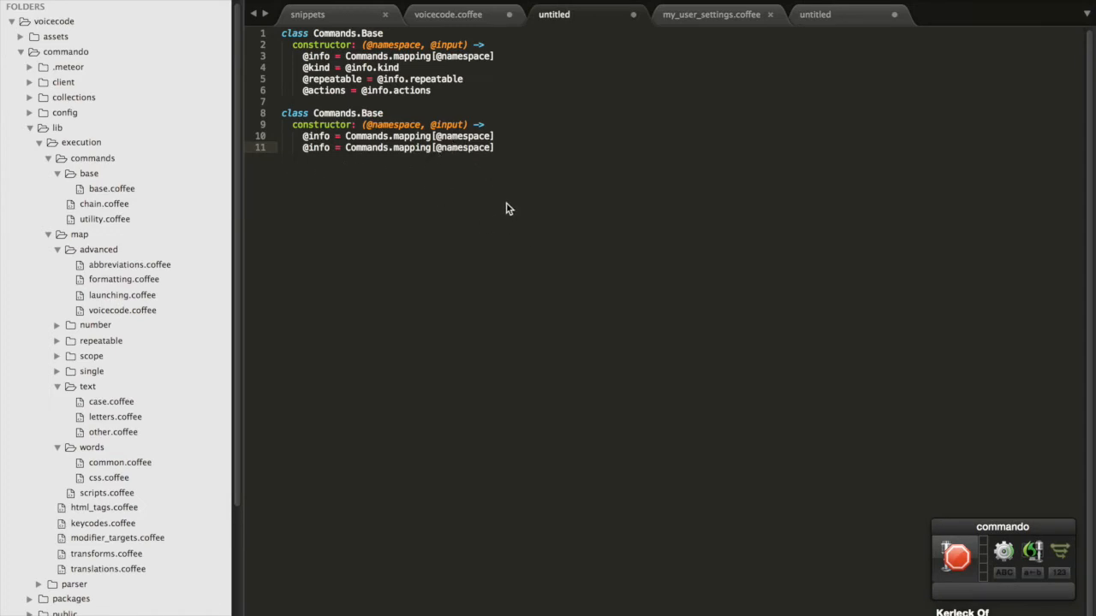
{"action": "mouse_move", "coordinate": [514, 246]}
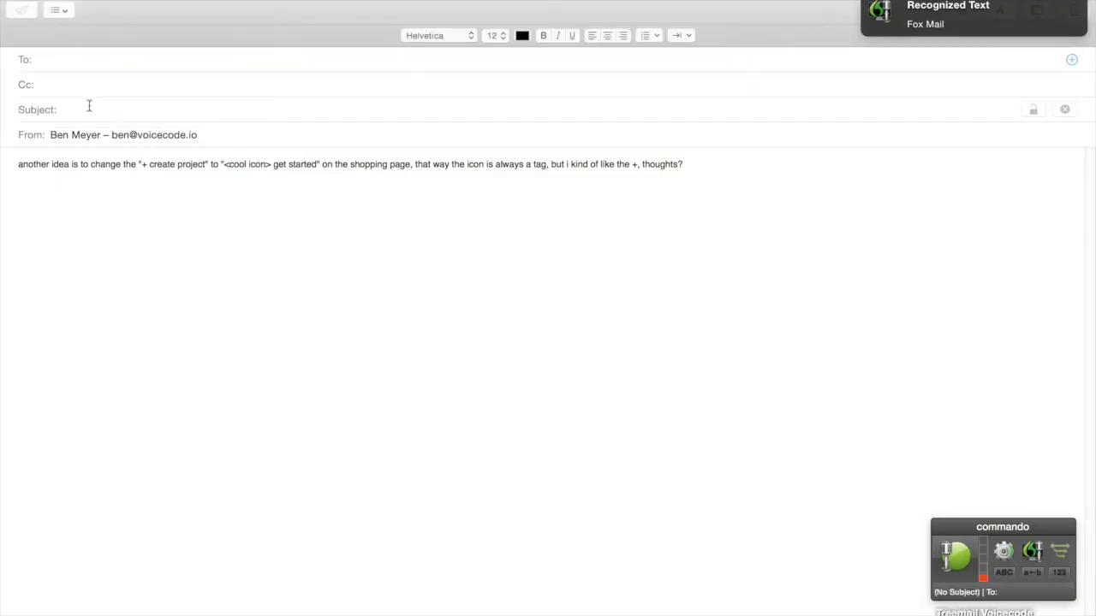
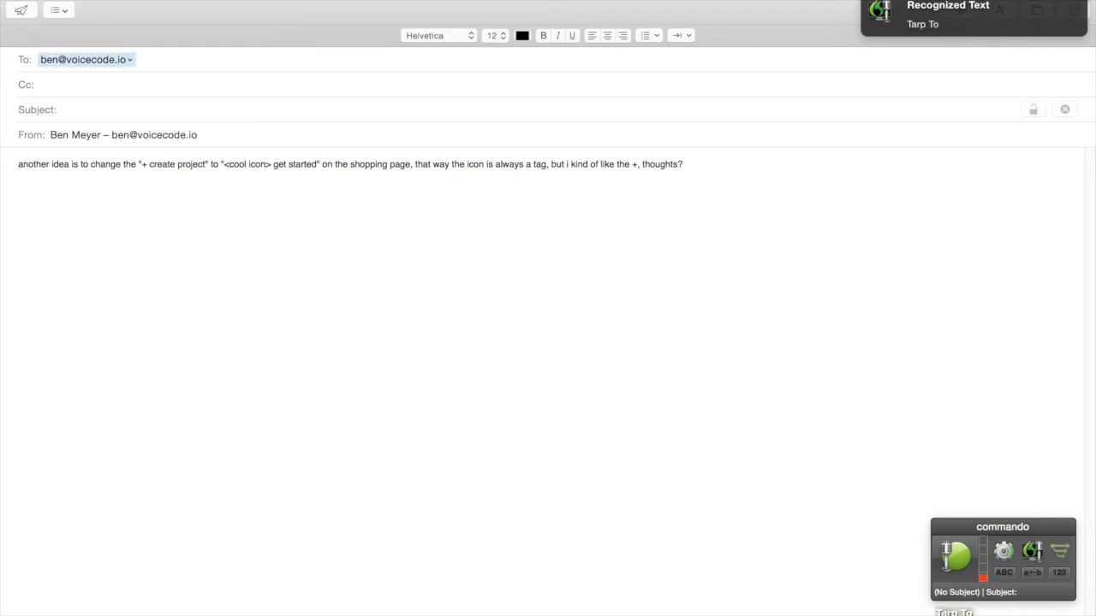
{"action": "type", "text": "This is a long subject line"}
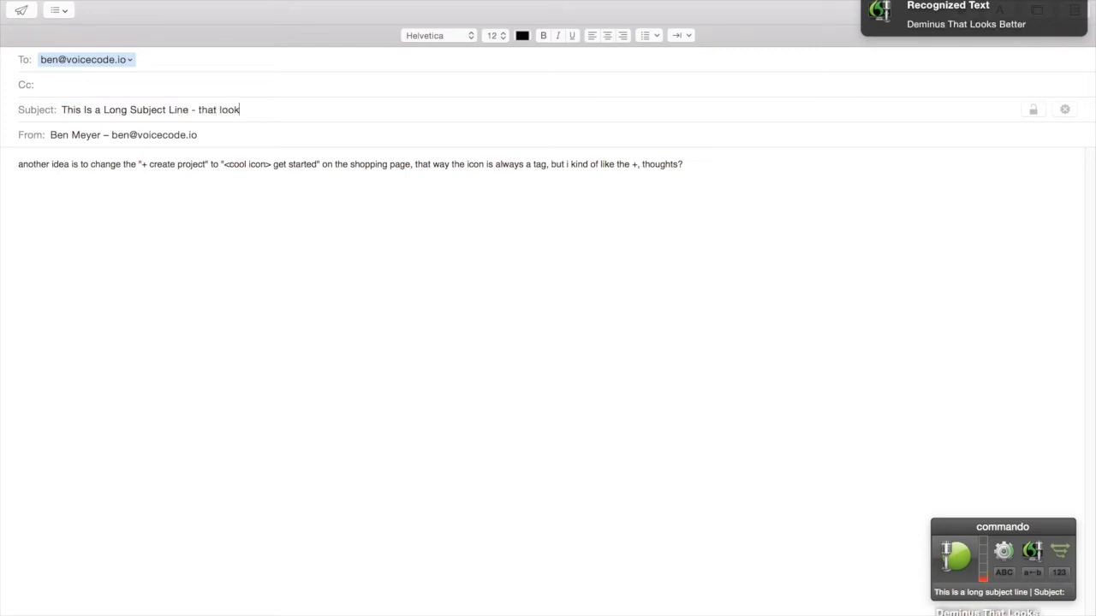
{"action": "type", "text": "s better"}
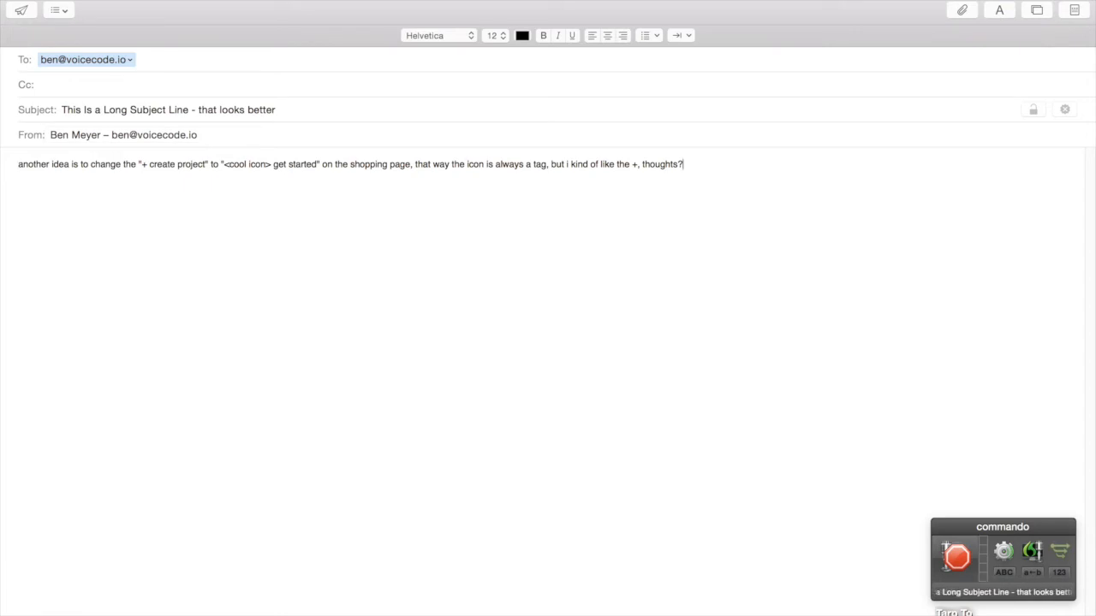
{"action": "key", "text": "enter"}
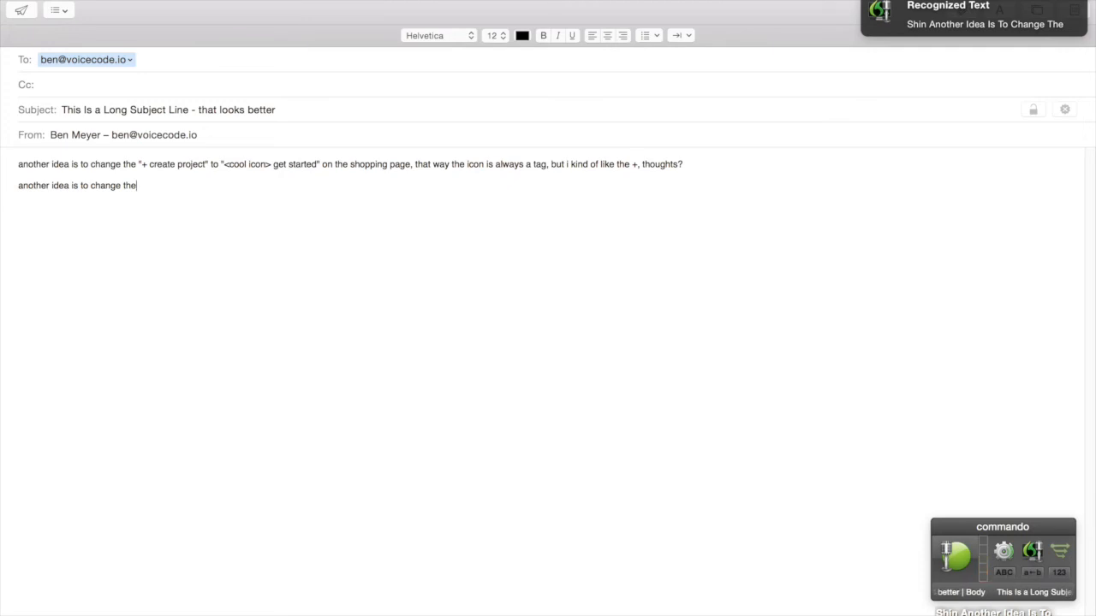
Dictate the suggestion changing "+ create project" to "<cool icon> get started" on the shopping page, through 'kind of like the'.
{"action": "type", "text": "\"+"}
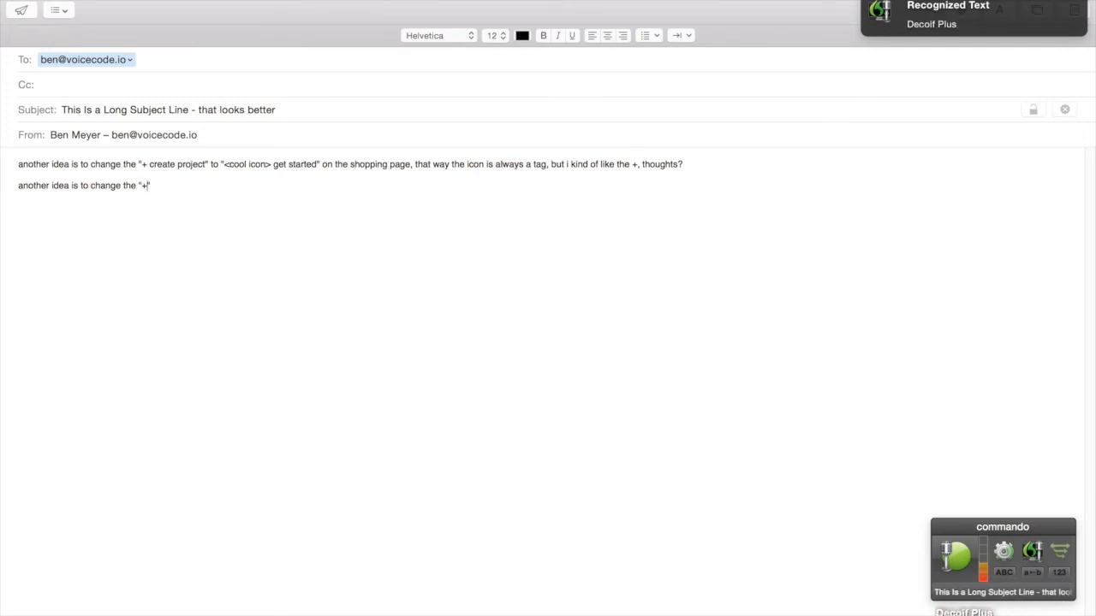
{"action": "type", "text": "create project"}
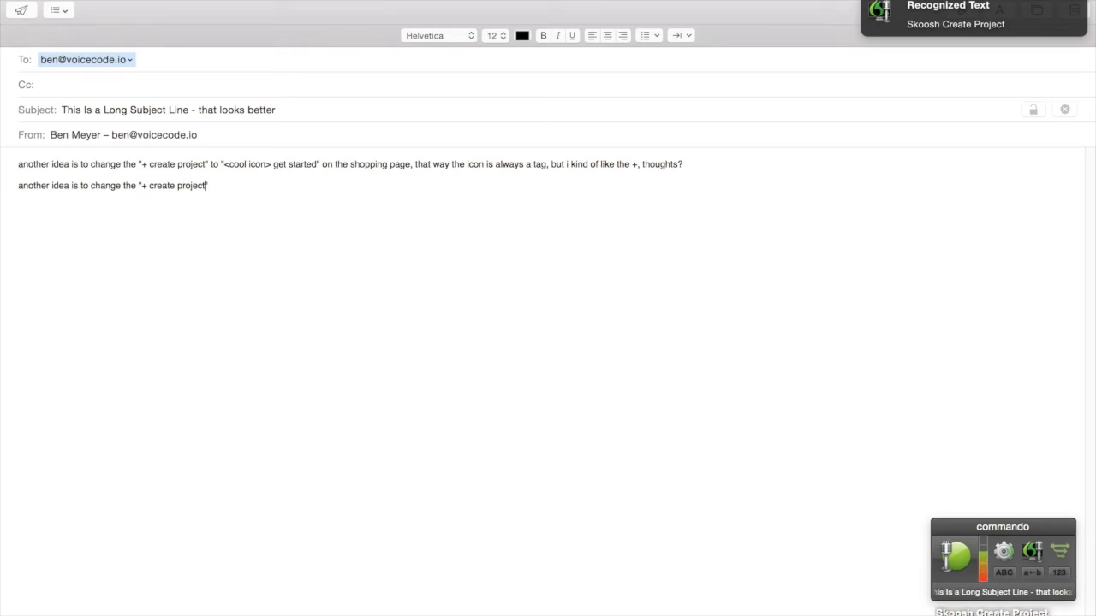
{"action": "type", "text": "to \"<cool icon>\""}
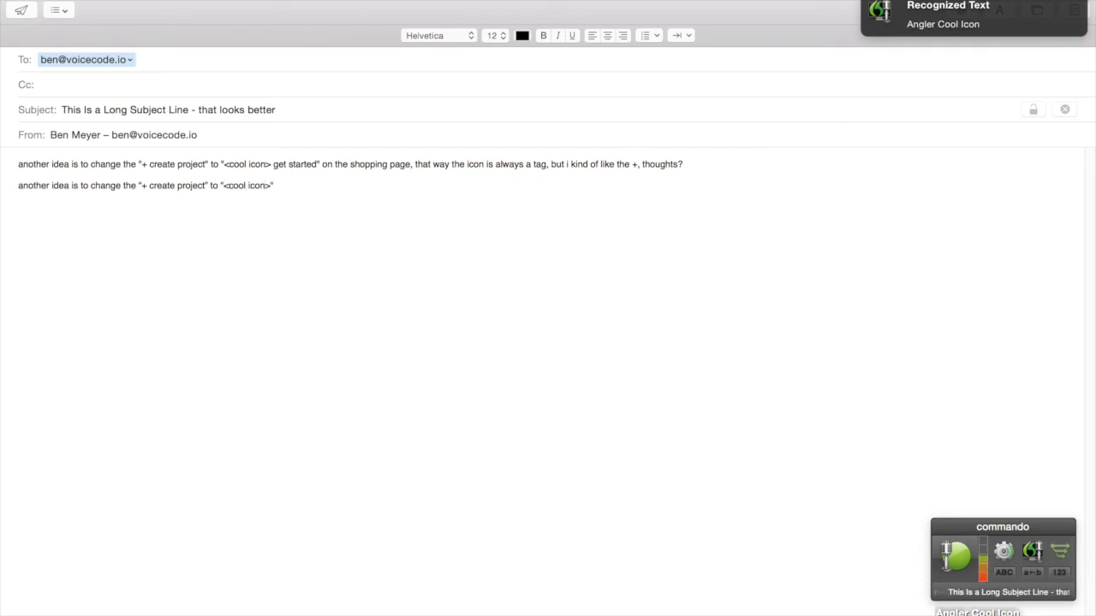
{"action": "type", "text": "get started\""}
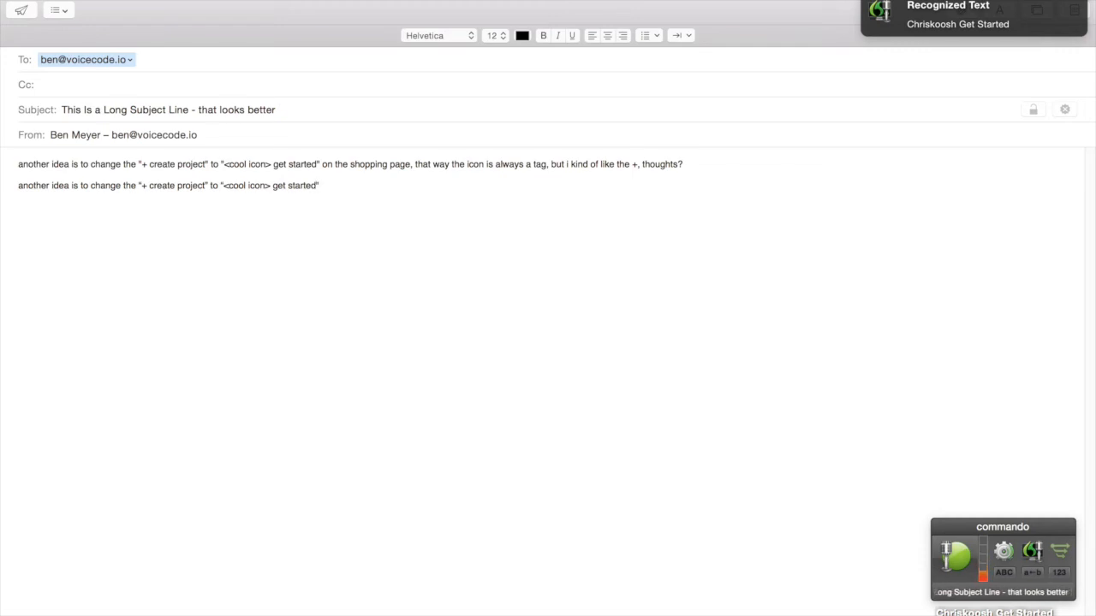
{"action": "type", "text": "on the shopping page, that way the icon is always a tag, but i"}
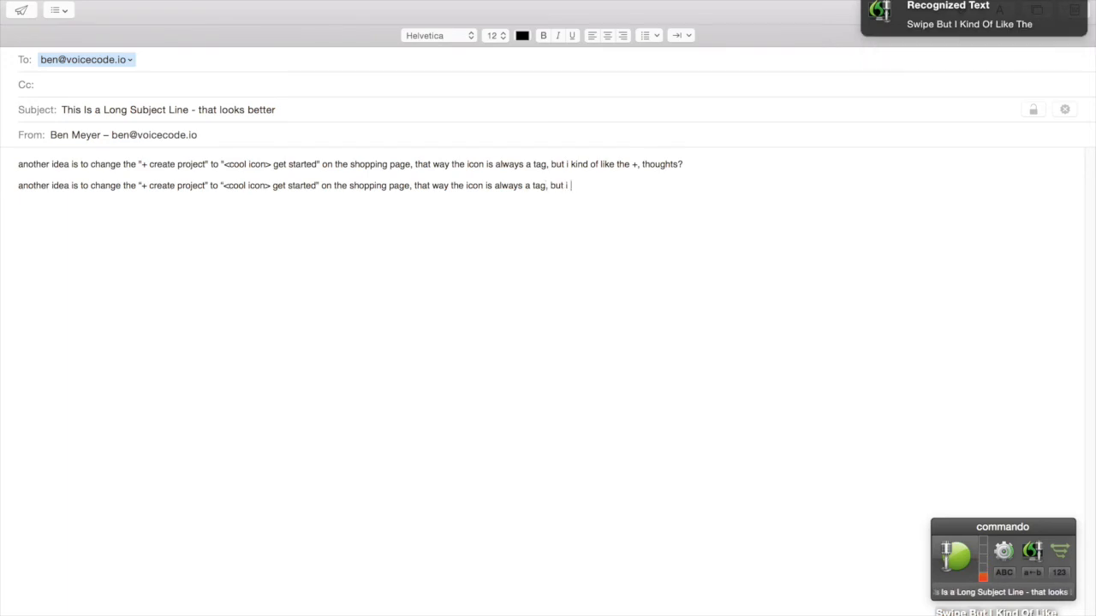
{"action": "type", "text": "kind of like the"}
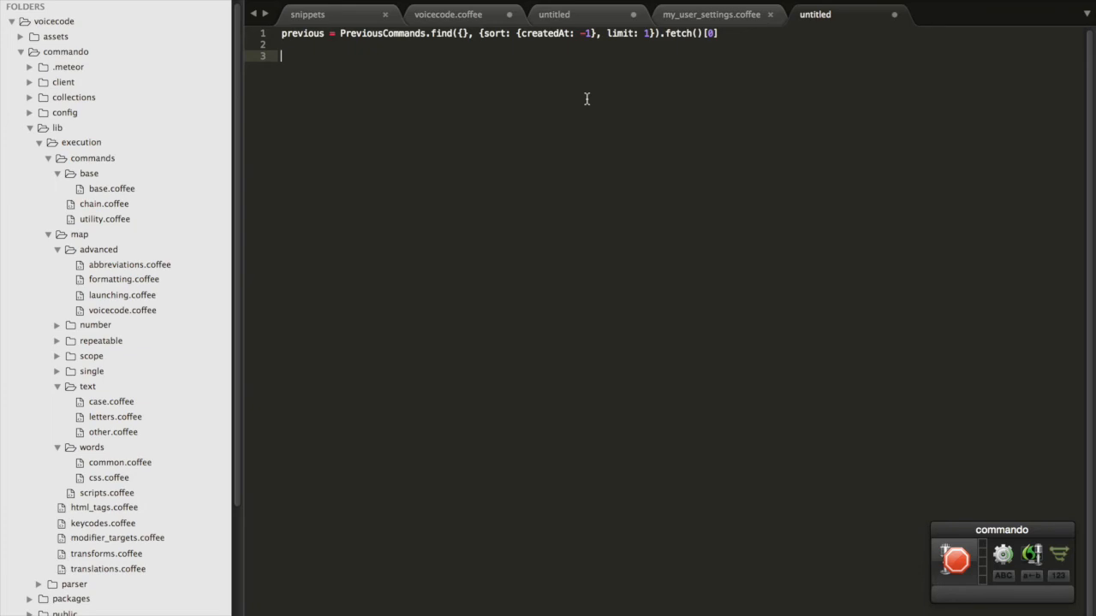
{"action": "mouse_move", "coordinate": [493, 68]}
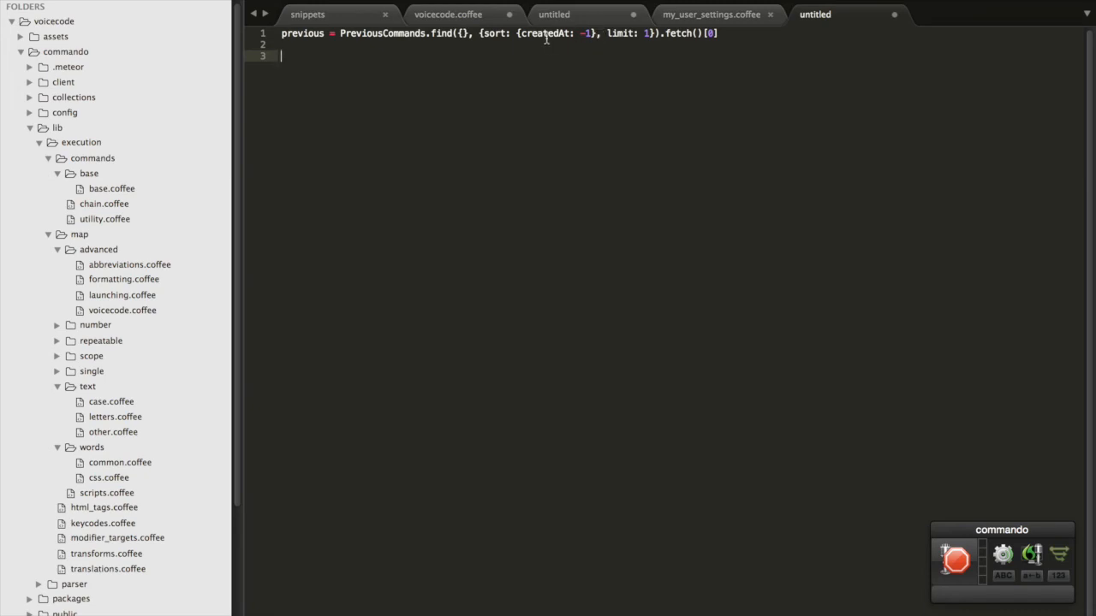
{"action": "mouse_move", "coordinate": [408, 64]}
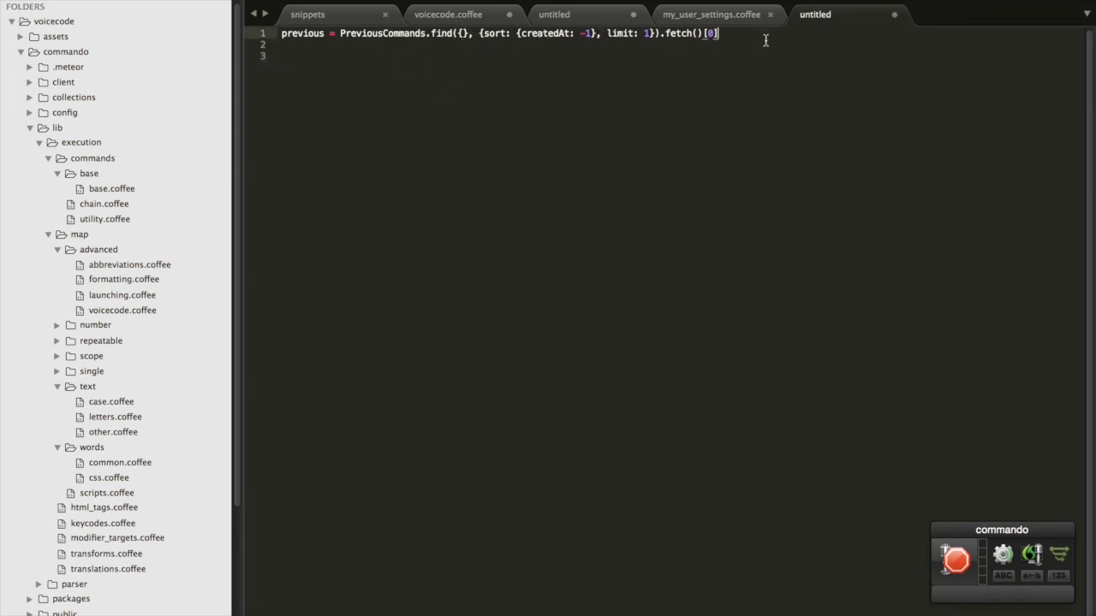
End the PreviousCommands.find line in the untitled file with a semicolon.
{"action": "type", "text": ";"}
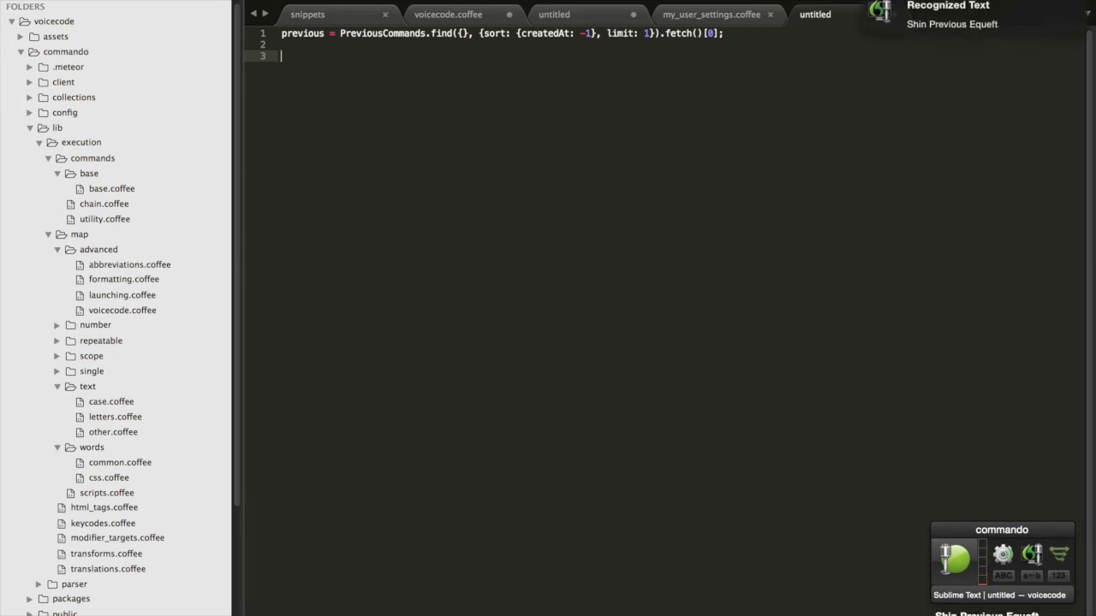
Dictate 'previous = PreviousCommands.find({}, ' with its empty selector braces on line 3.
{"action": "type", "text": "previous ="}
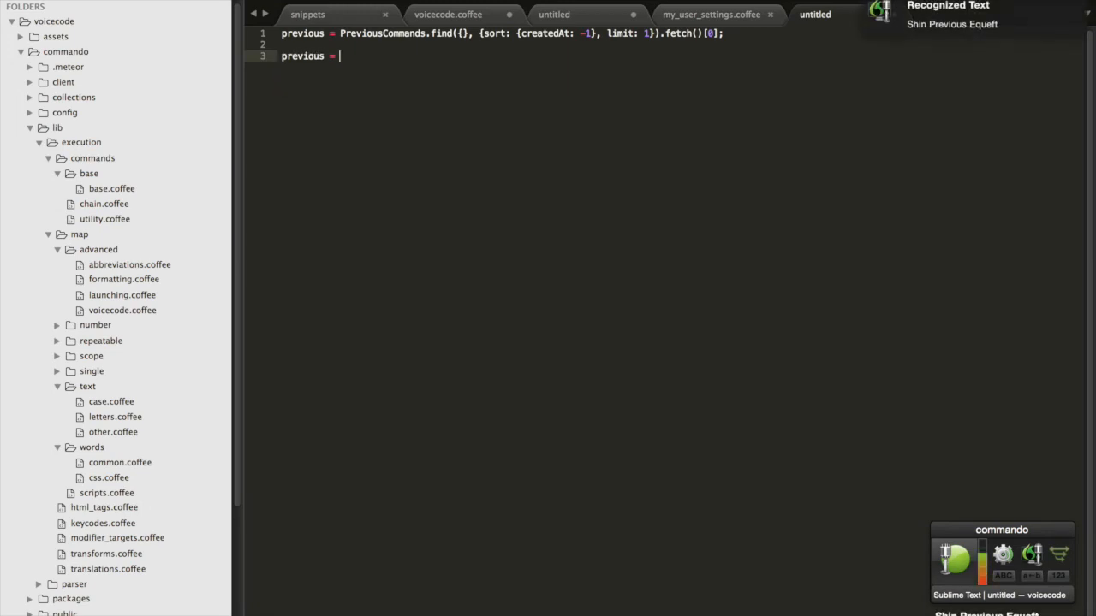
{"action": "type", "text": "PreviousCommands.find"}
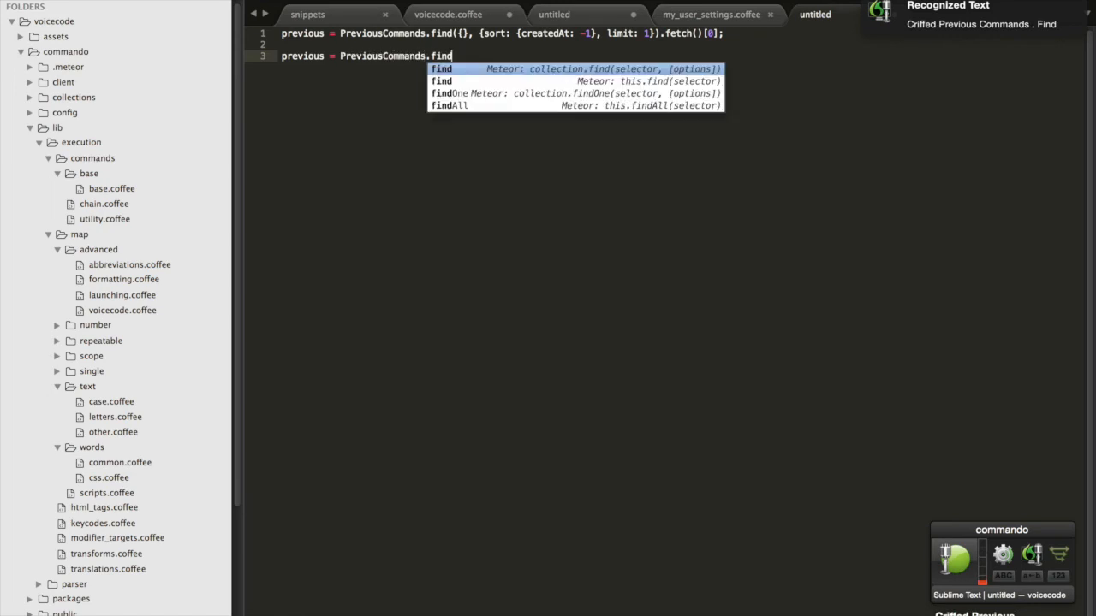
{"action": "type", "text": "()"}
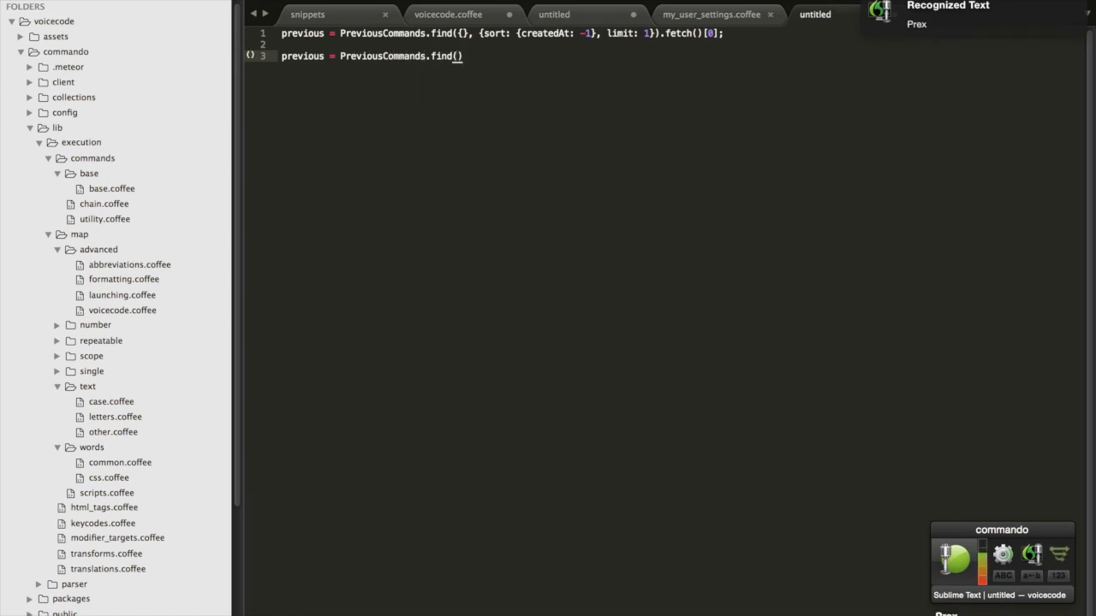
{"action": "type", "text": "{}, {sort: {"}
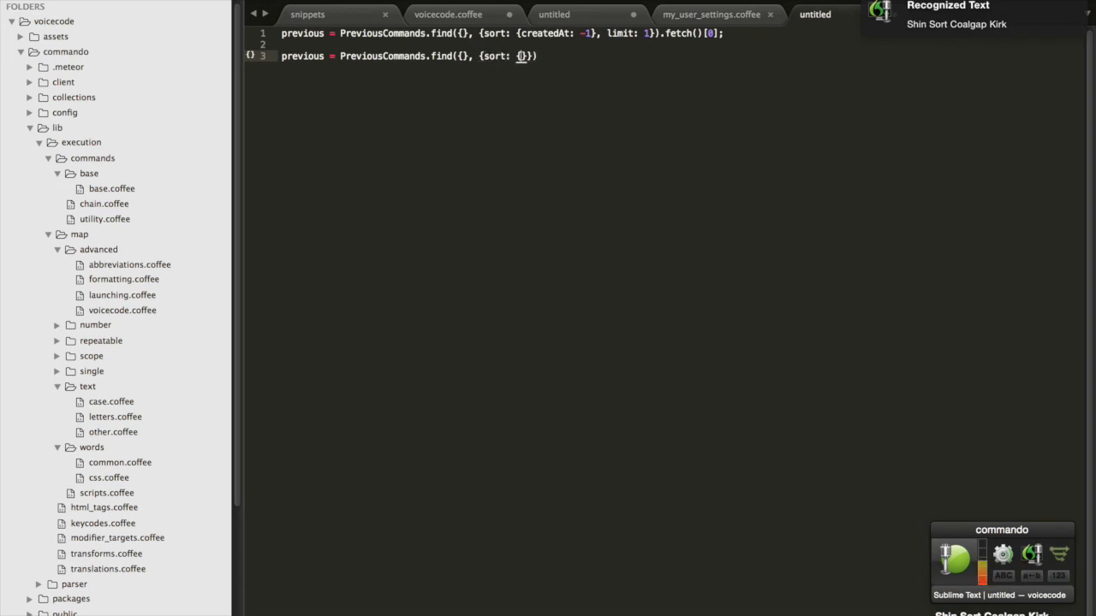
Complete the query with {sort: {createdAt: -1}, limit: 1}).fetch()[0]; via autocomplete.
{"action": "type", "text": "cr"}
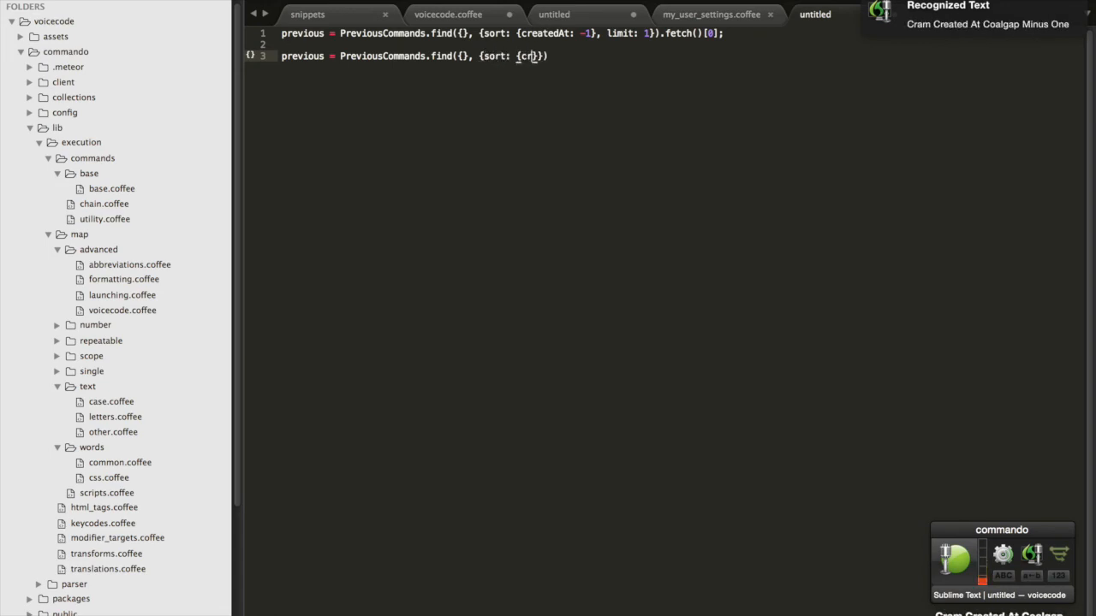
{"action": "type", "text": "createdAt: -1"}
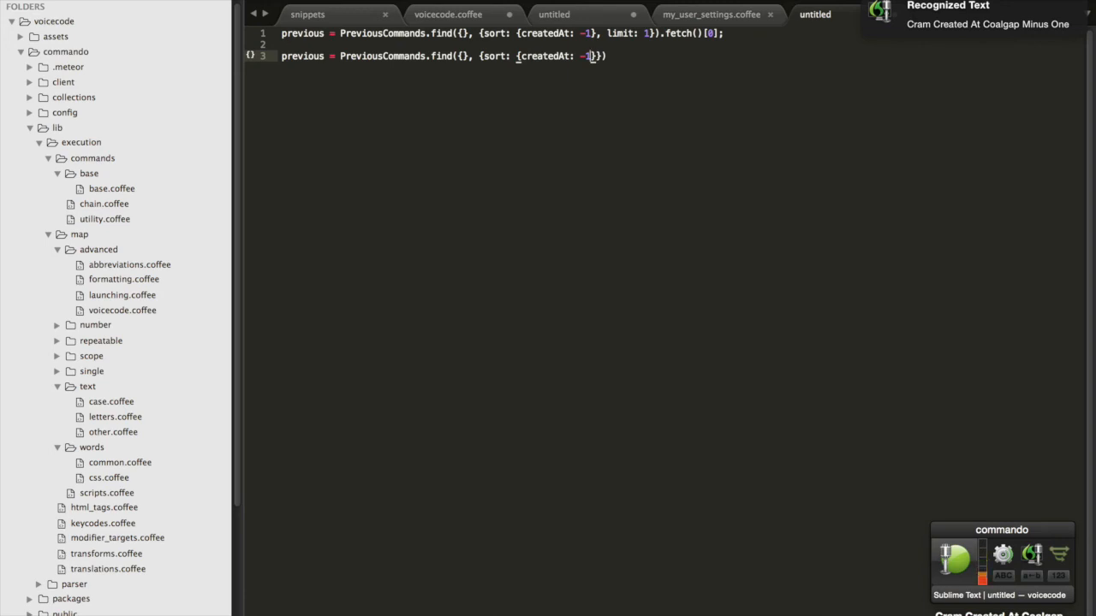
{"action": "type", "text": ", limit: 1"}
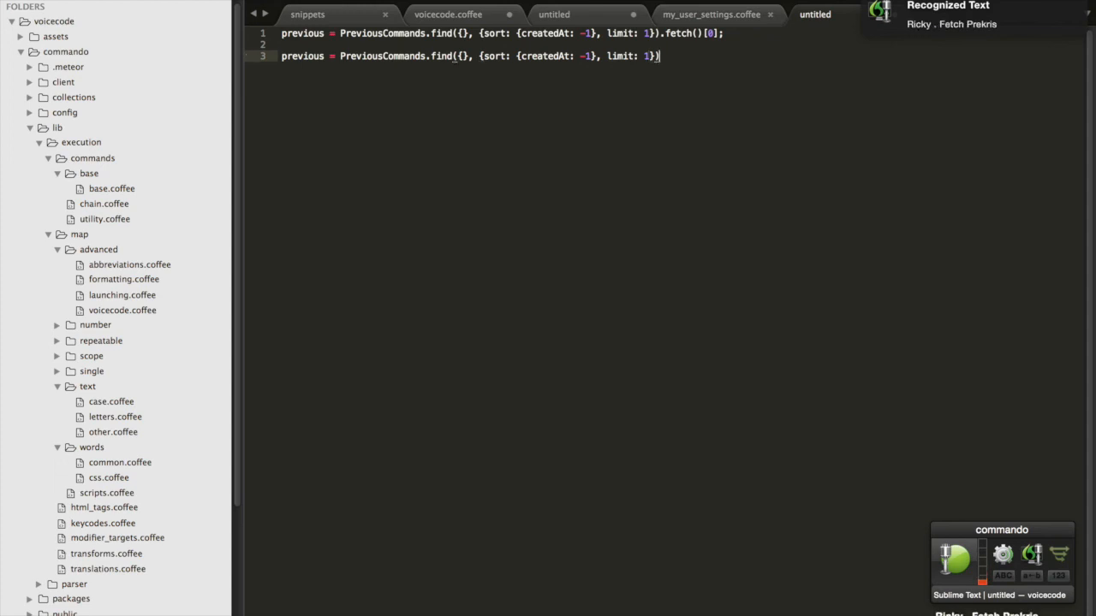
{"action": "type", "text": ".fetch()[0"}
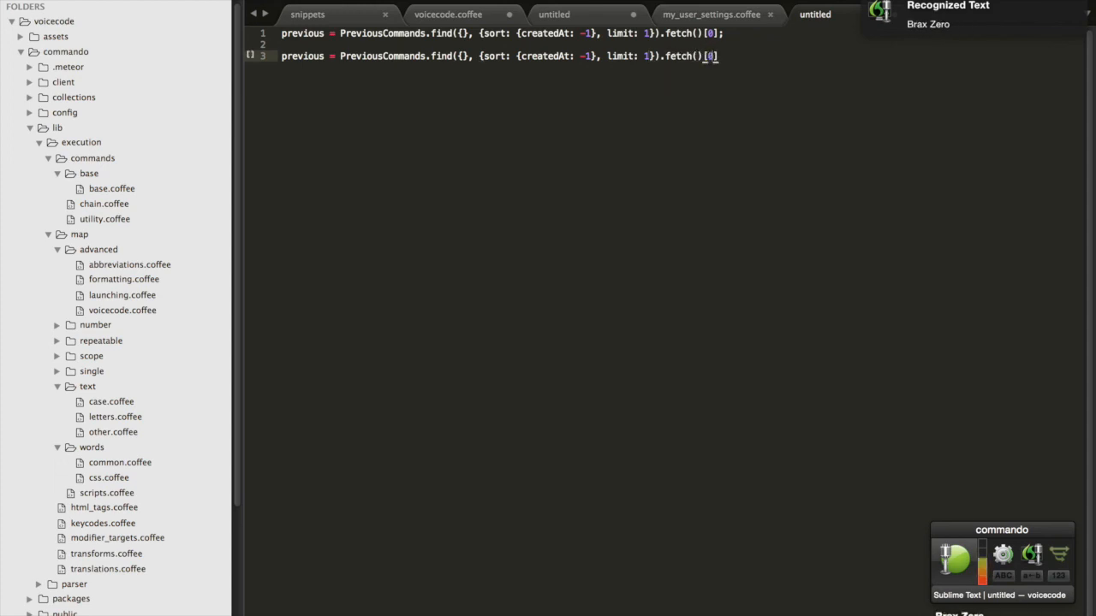
{"action": "type", "text": ";"}
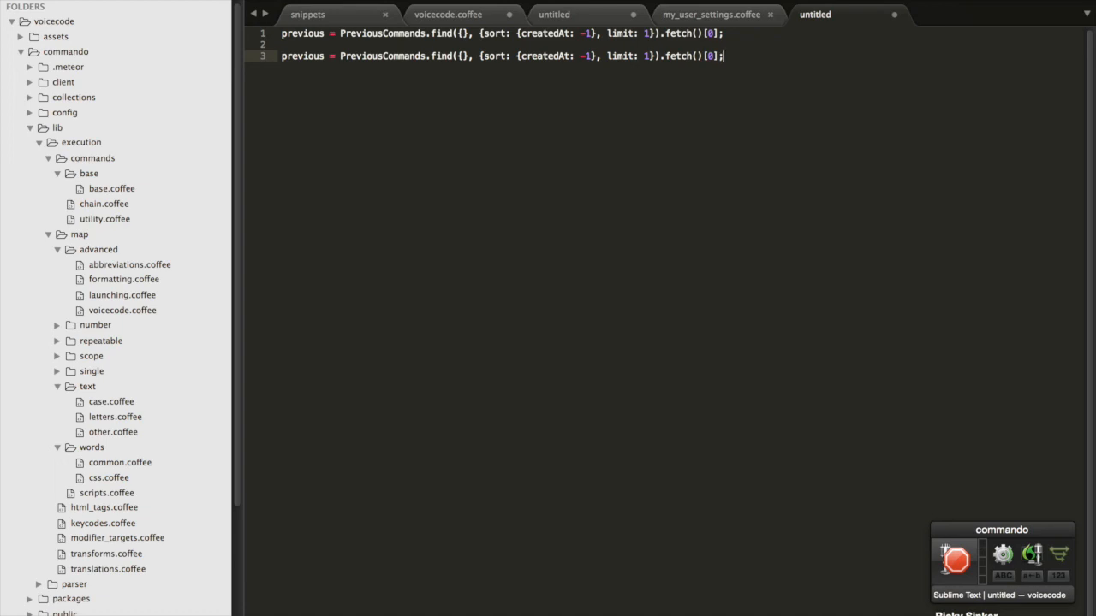
Begin line 5 below the copied query with empty nested parentheses and braces.
{"action": "key", "text": "enter"}
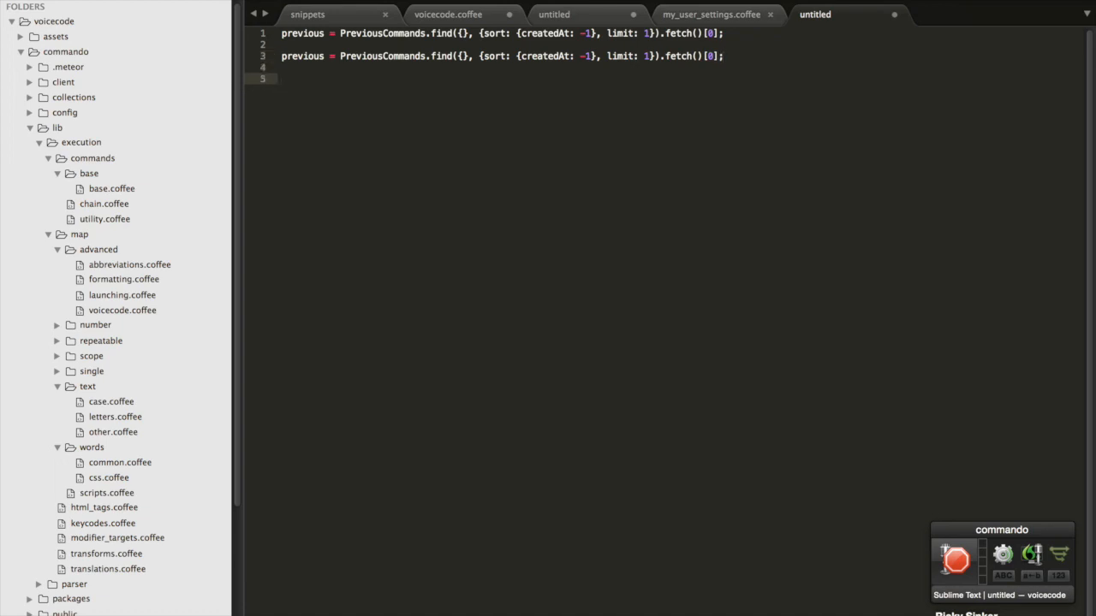
{"action": "type", "text": "()"}
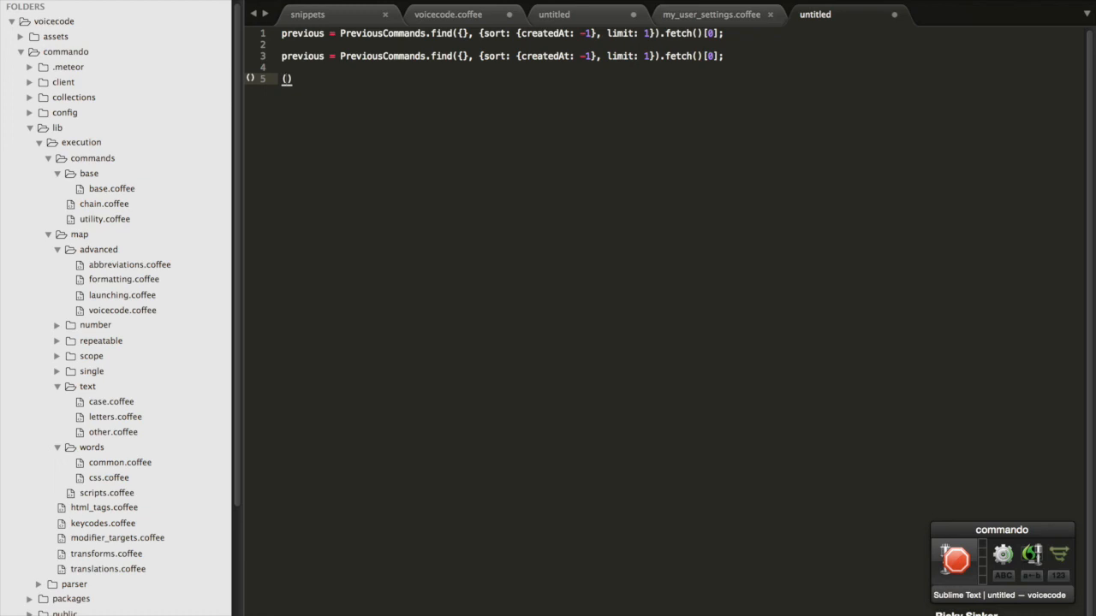
{"action": "type", "text": "{}"}
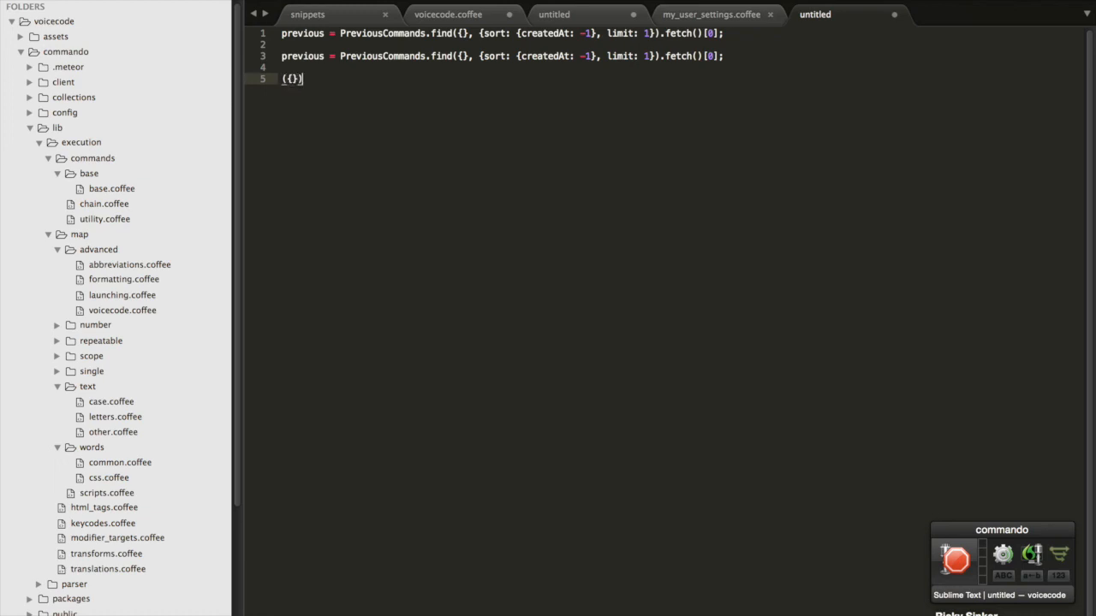